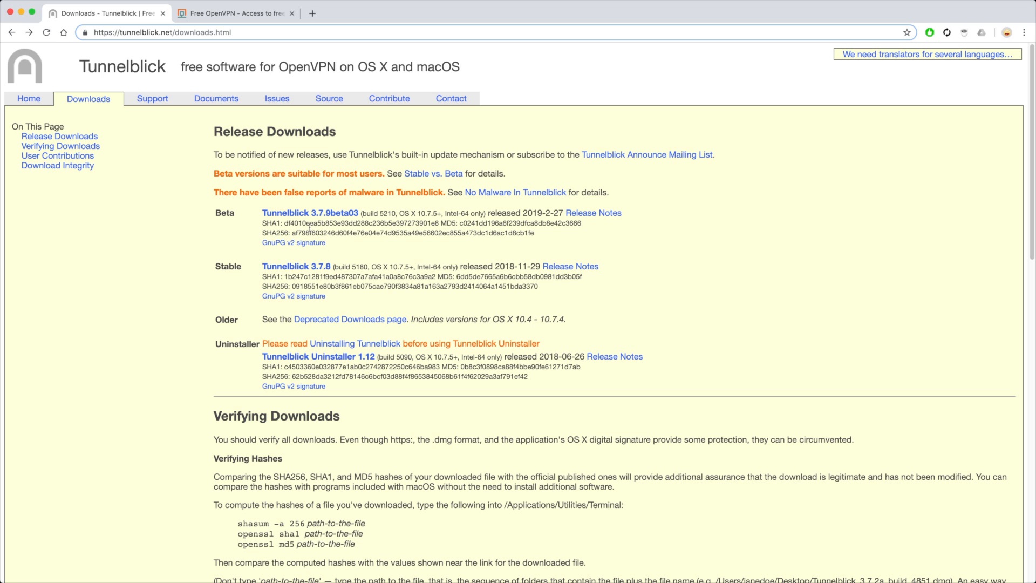
pyautogui.moveTo(296, 266)
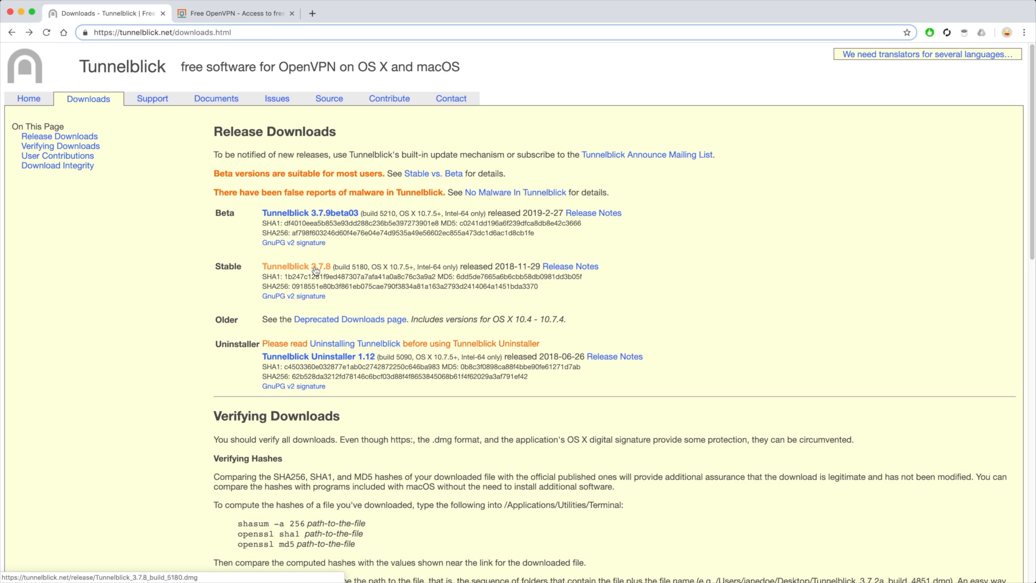
# - Start then cancel the Tunnelblick 3.7.8 Stable download, and check the existing disk image in Downloads
pyautogui.click(295, 266)
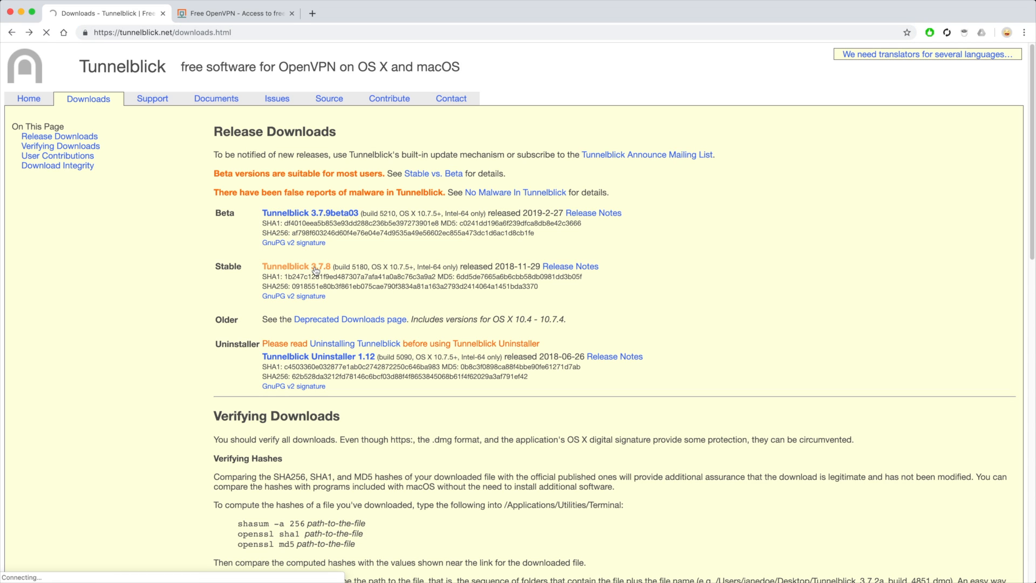
pyautogui.click(298, 266)
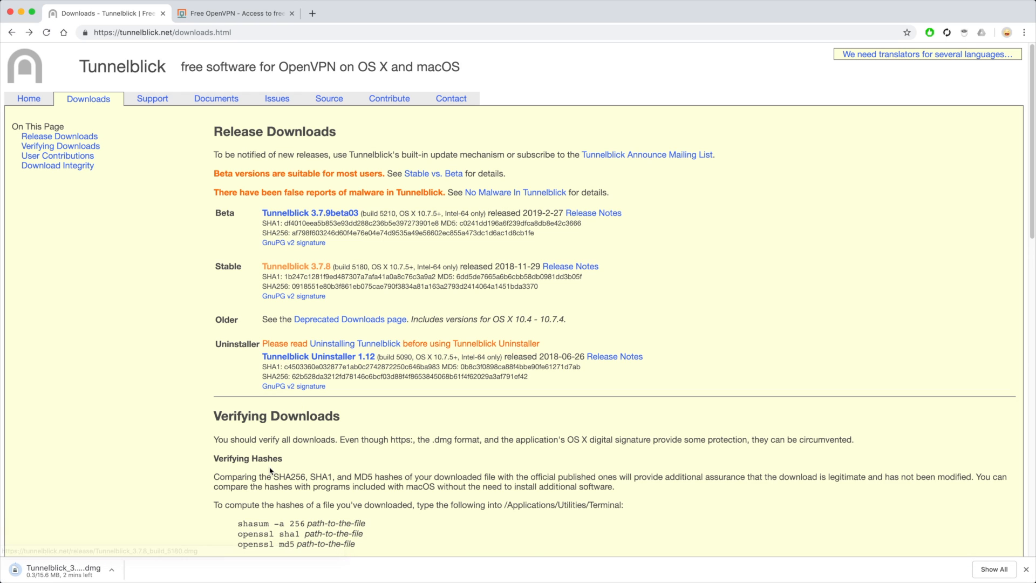
pyautogui.click(112, 568)
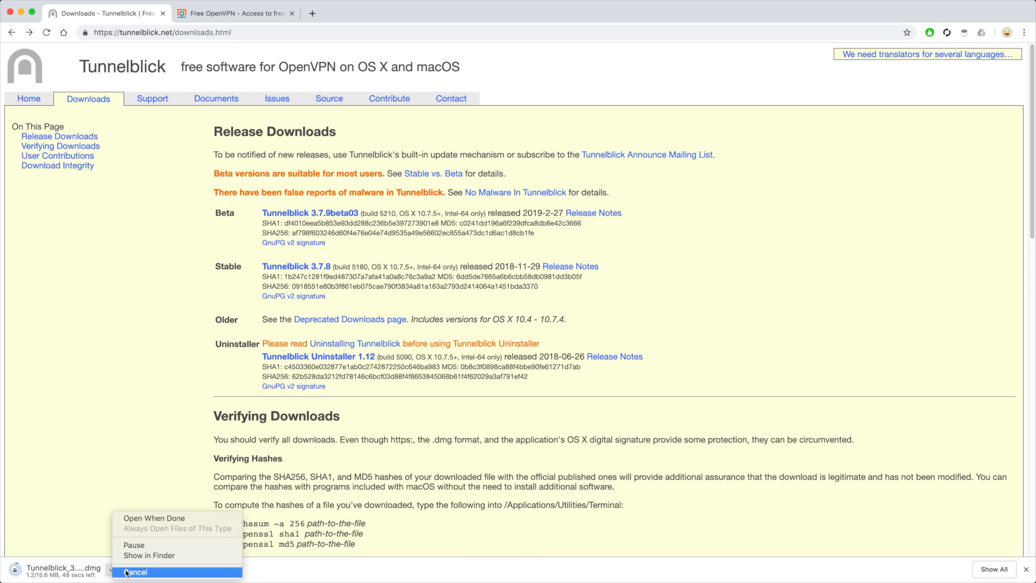
pyautogui.click(136, 571)
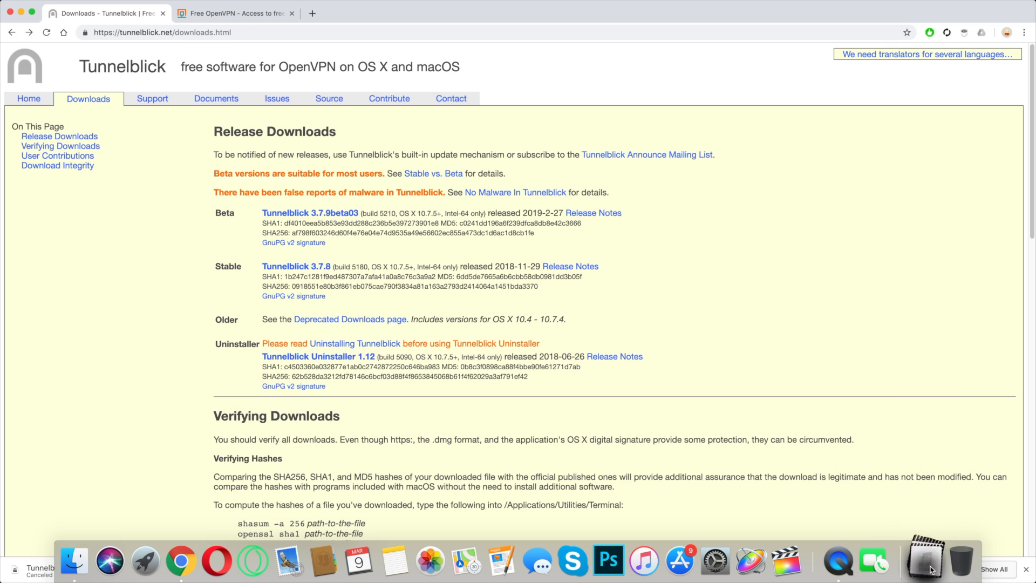
pyautogui.click(927, 553)
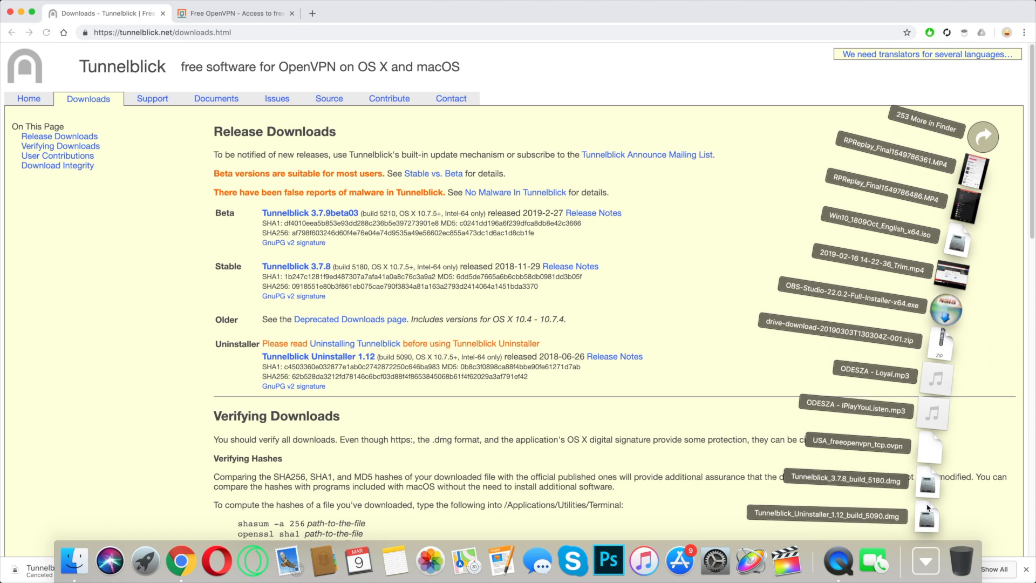
pyautogui.moveTo(929, 493)
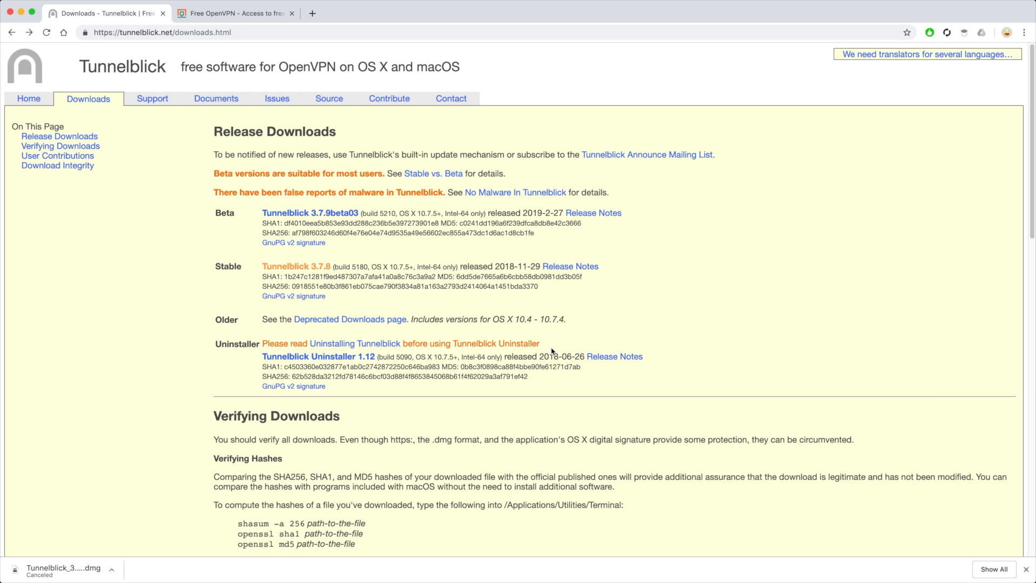
pyautogui.moveTo(412, 139)
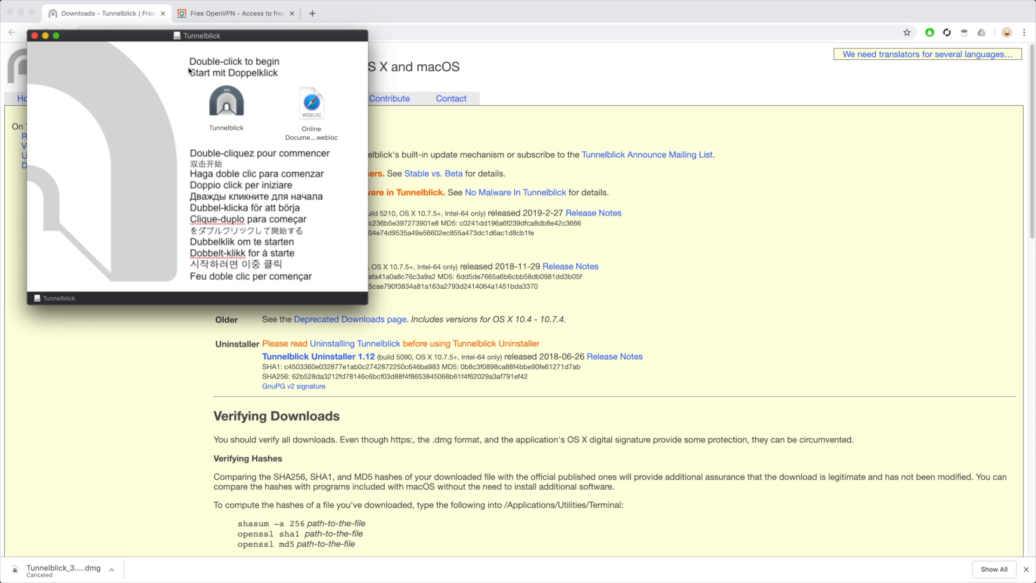
# - Install Tunnelblick 3.7.8 with your password, choose 'I have configuration files', and dismiss the guidance
pyautogui.click(226, 103)
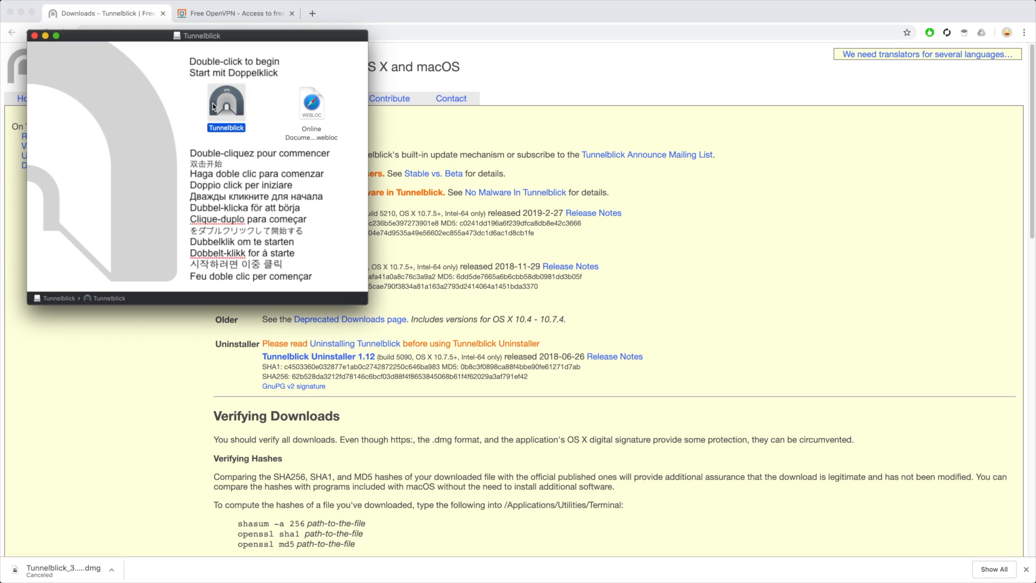
pyautogui.doubleClick(226, 103)
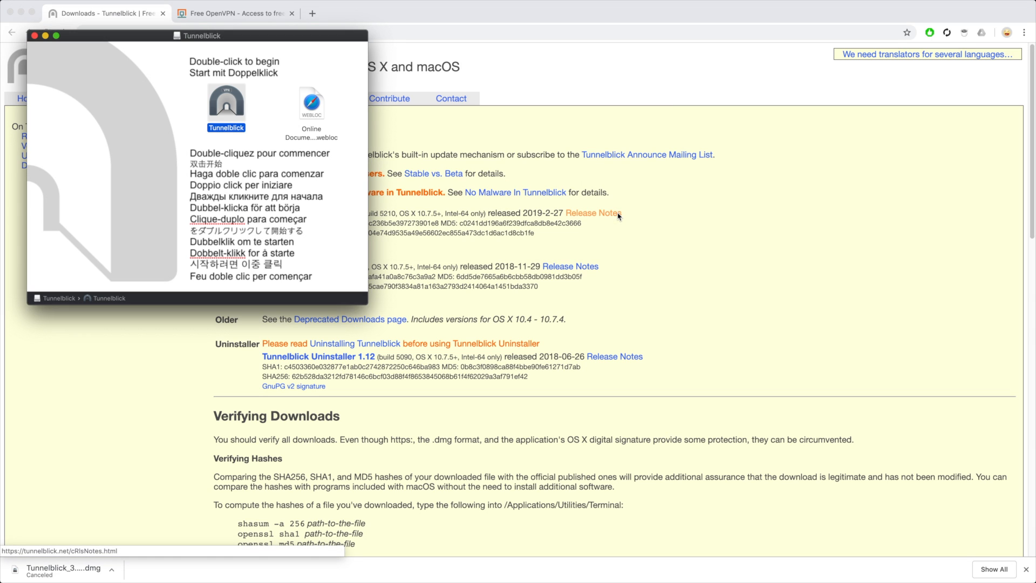
pyautogui.doubleClick(226, 103)
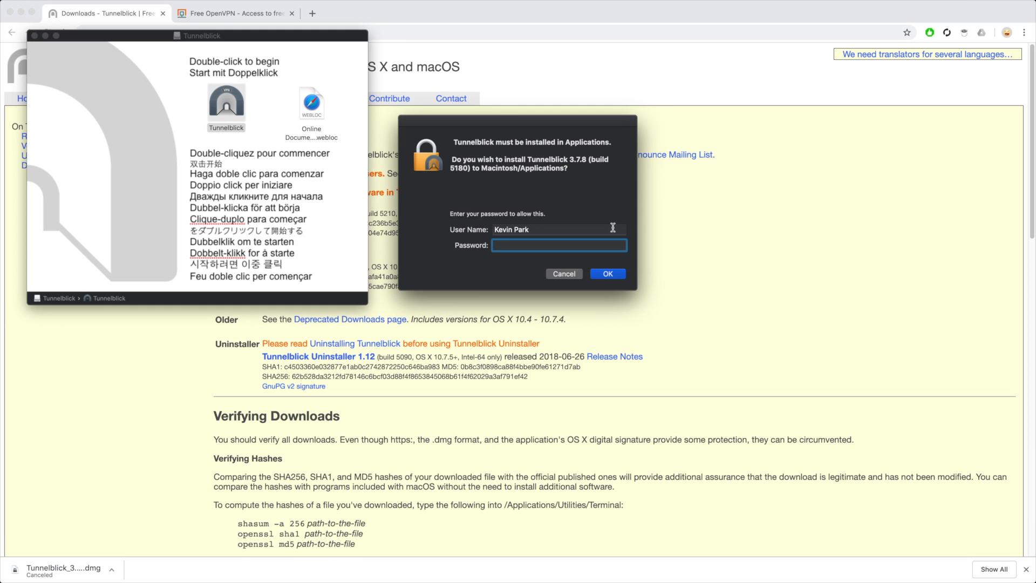
pyautogui.write('password')
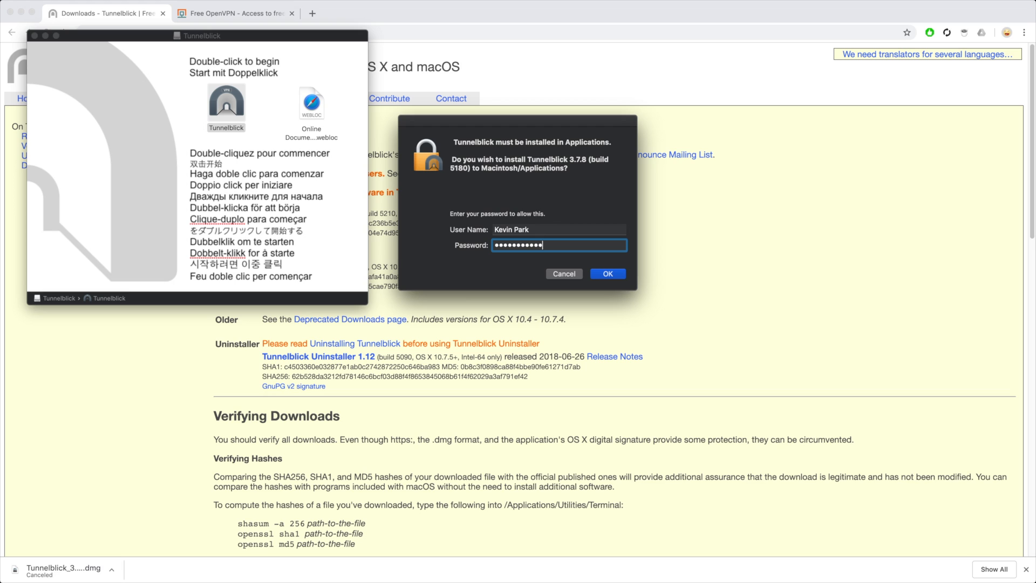
pyautogui.click(606, 273)
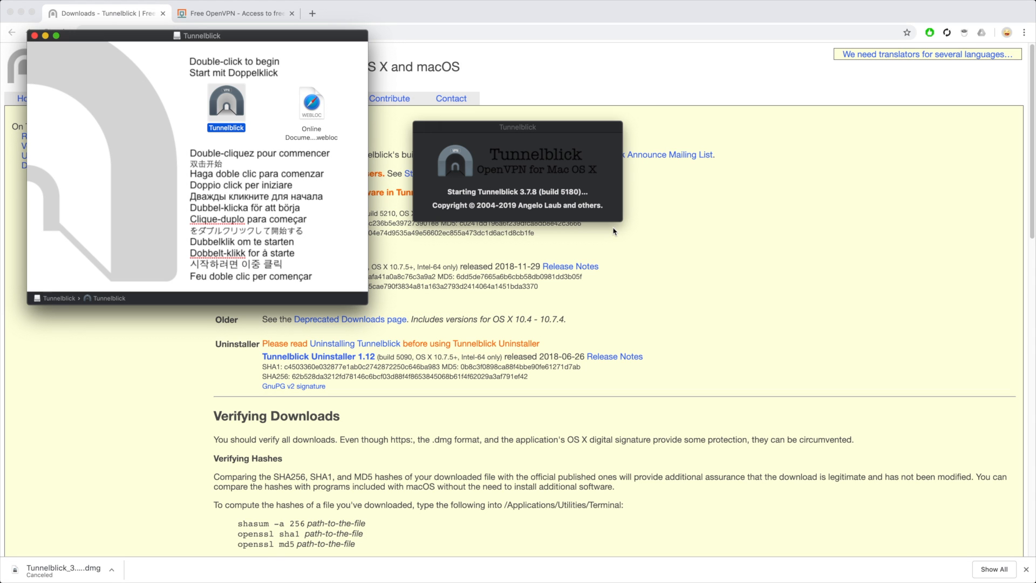
pyautogui.moveTo(43, 91)
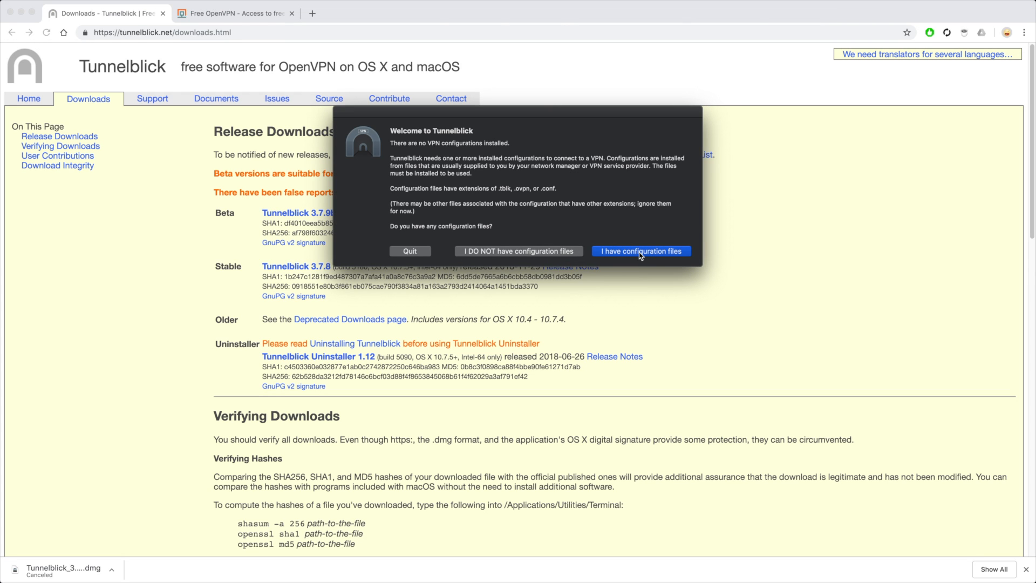
pyautogui.click(640, 251)
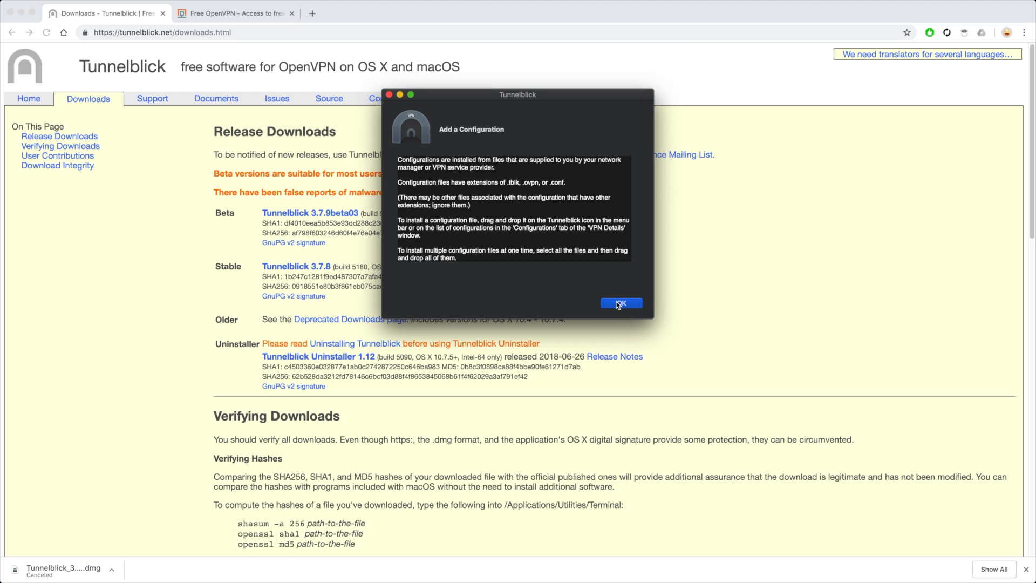
pyautogui.click(620, 303)
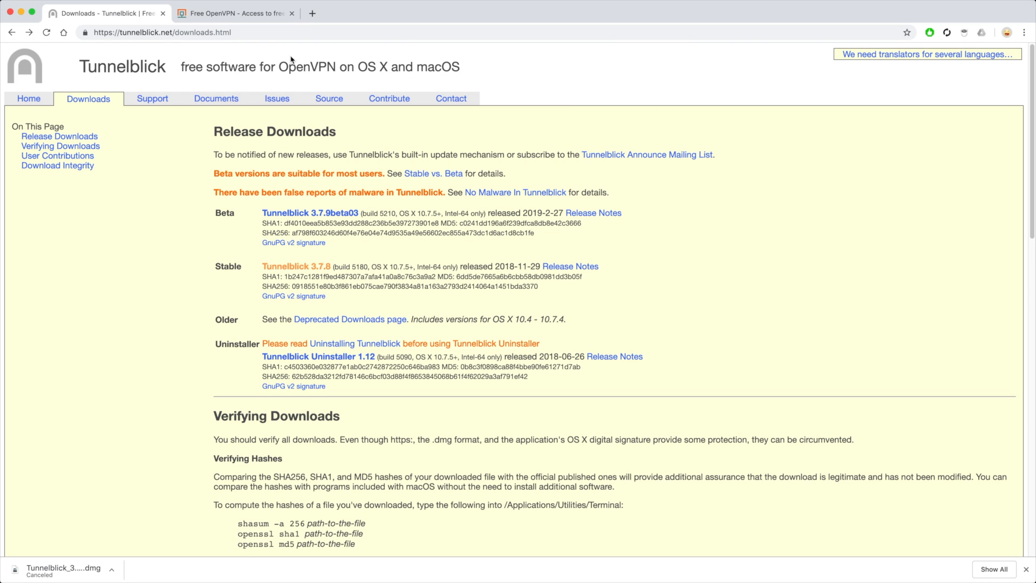
# - Download the TCP .ovpn file from the FreeOpenVPN USA server page
pyautogui.click(235, 13)
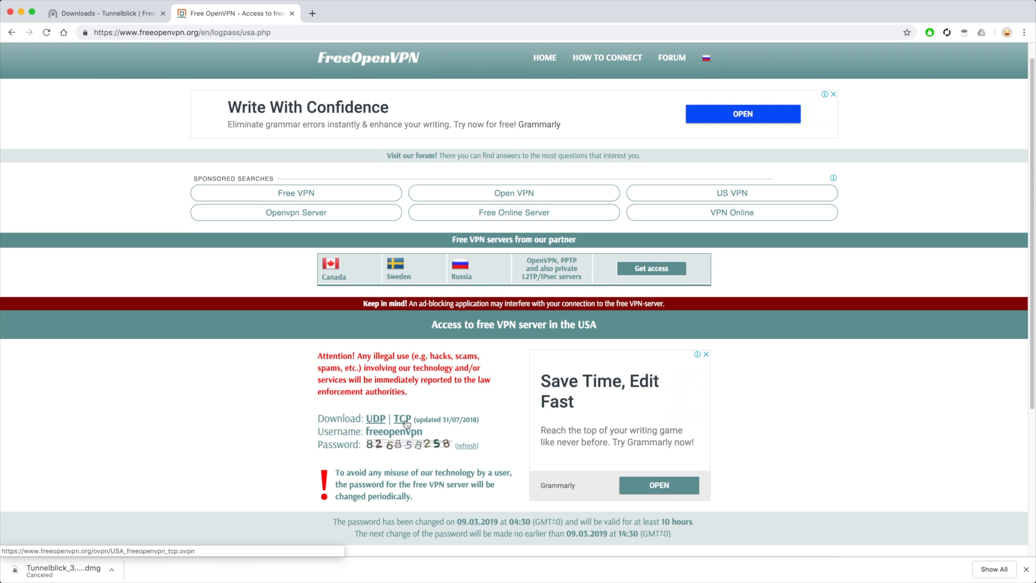
pyautogui.click(401, 419)
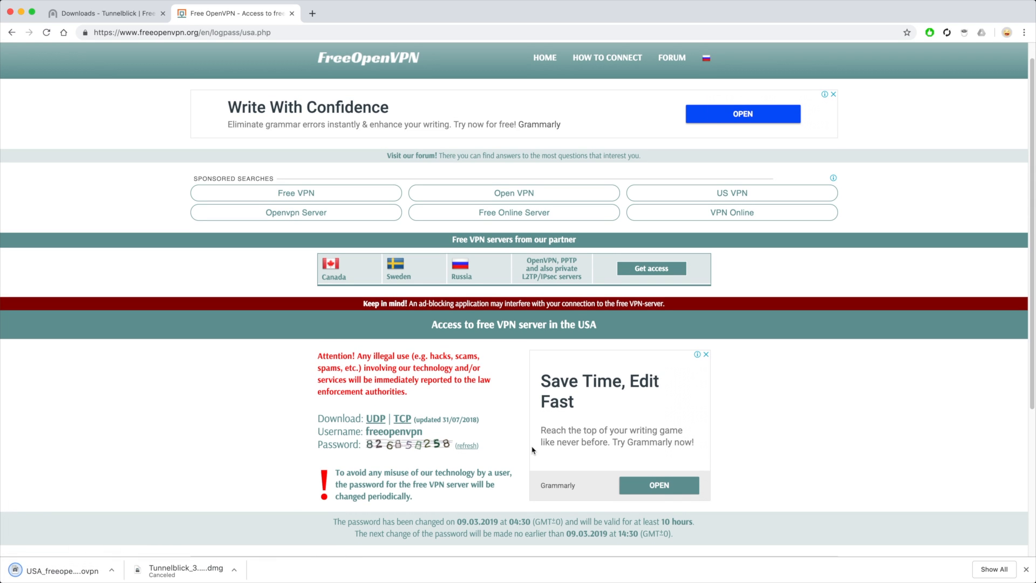
pyautogui.click(689, 5)
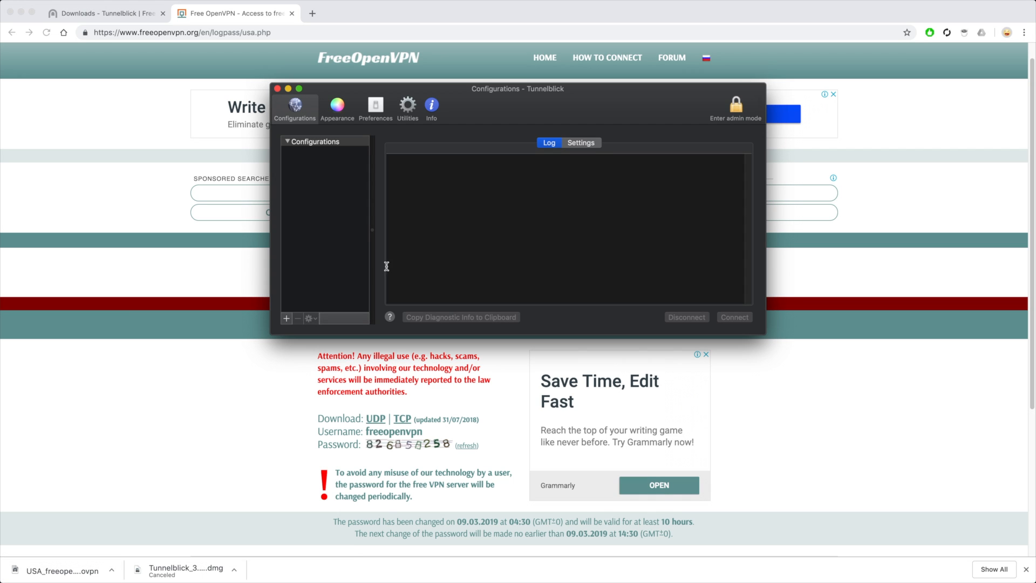
pyautogui.moveTo(767, 373)
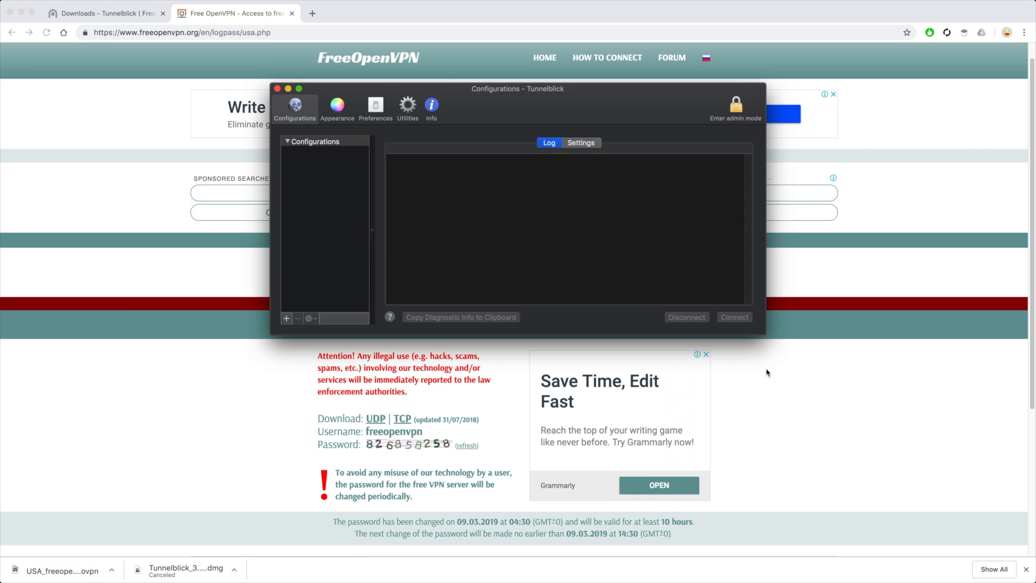
# - Add the USA_freeopenvpn_tcp (1) file for Only Me, authorise it, and accept the deprecation warning
pyautogui.click(926, 559)
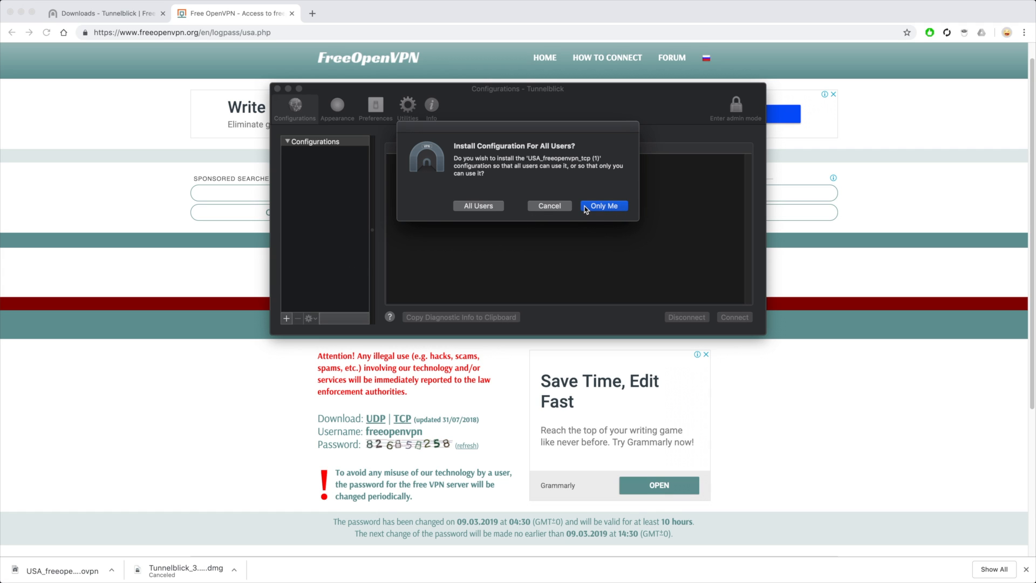
pyautogui.click(602, 206)
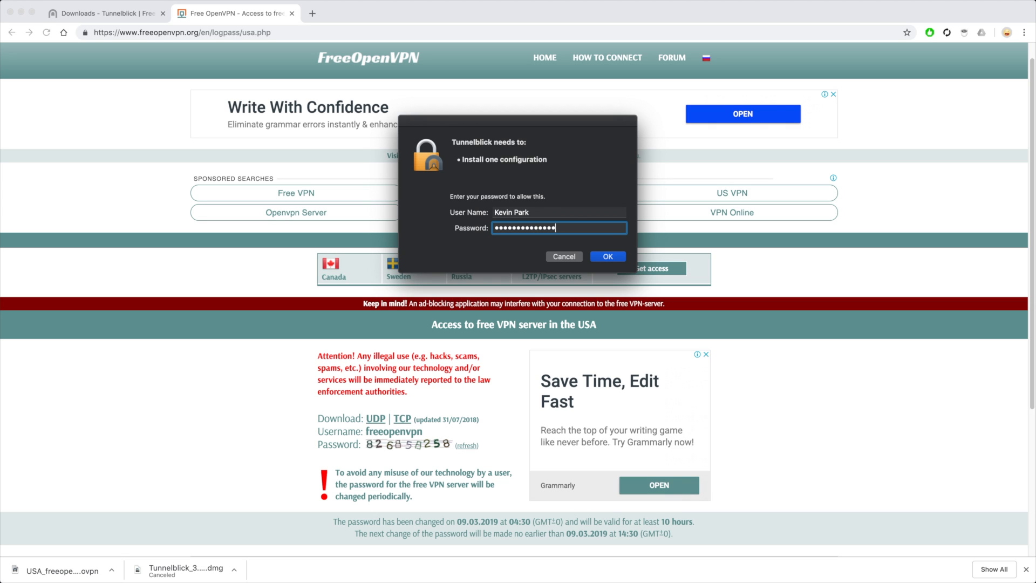
pyautogui.click(606, 256)
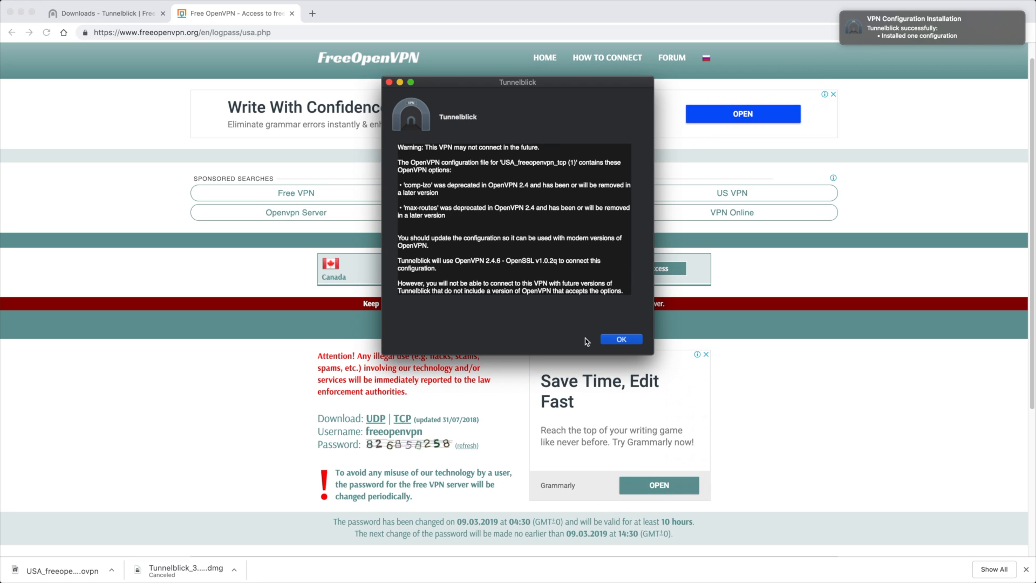
pyautogui.moveTo(544, 258)
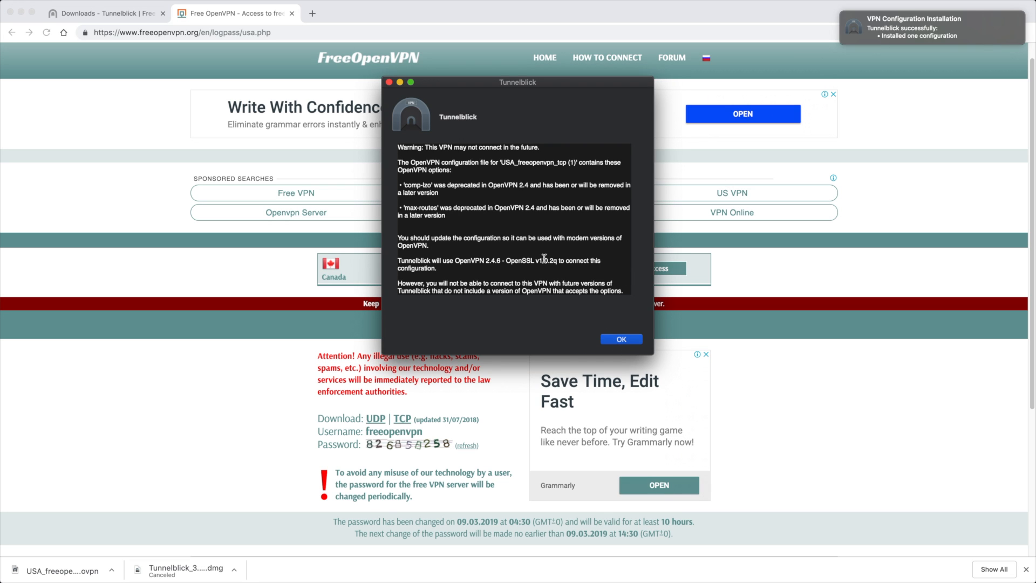
pyautogui.moveTo(628, 330)
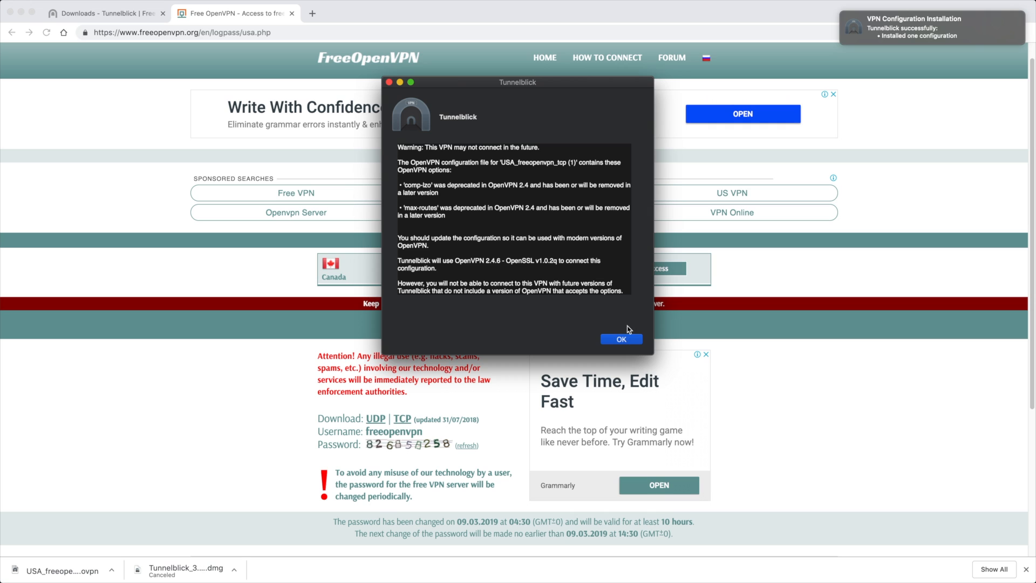
pyautogui.click(620, 339)
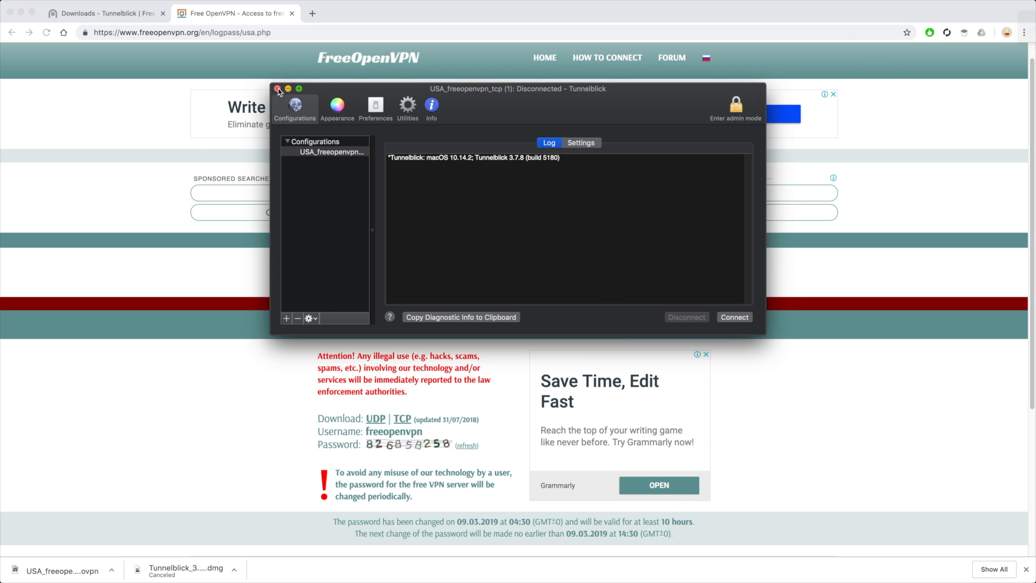
# - Close the Configurations window and connect USA_freeopenvpn_tcp (1) from the menu bar
pyautogui.click(279, 89)
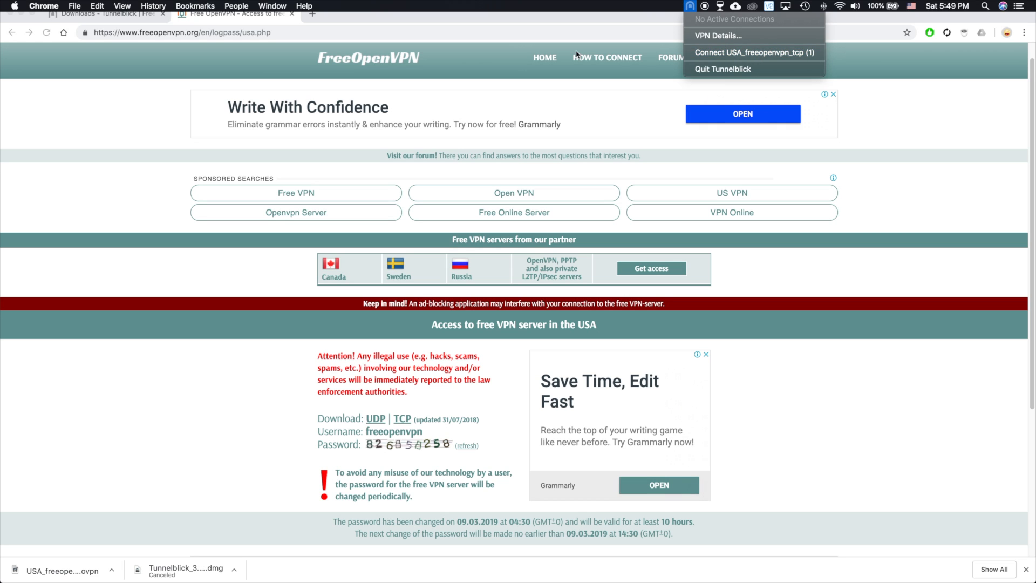
pyautogui.click(442, 13)
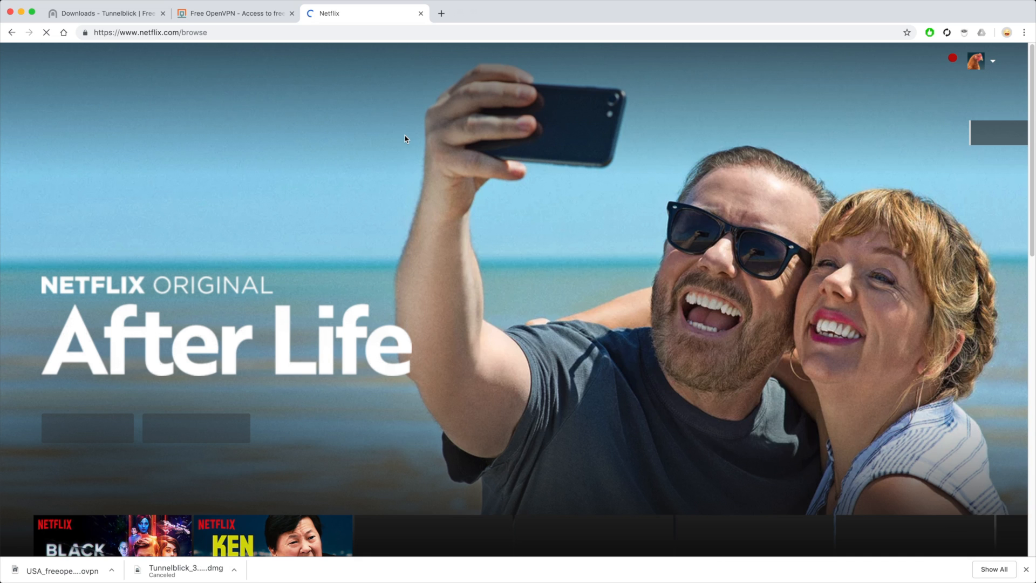
# - Search Netflix for 'the office' to list The Office (U.S.) and (U.K.)
pyautogui.scroll(-3)
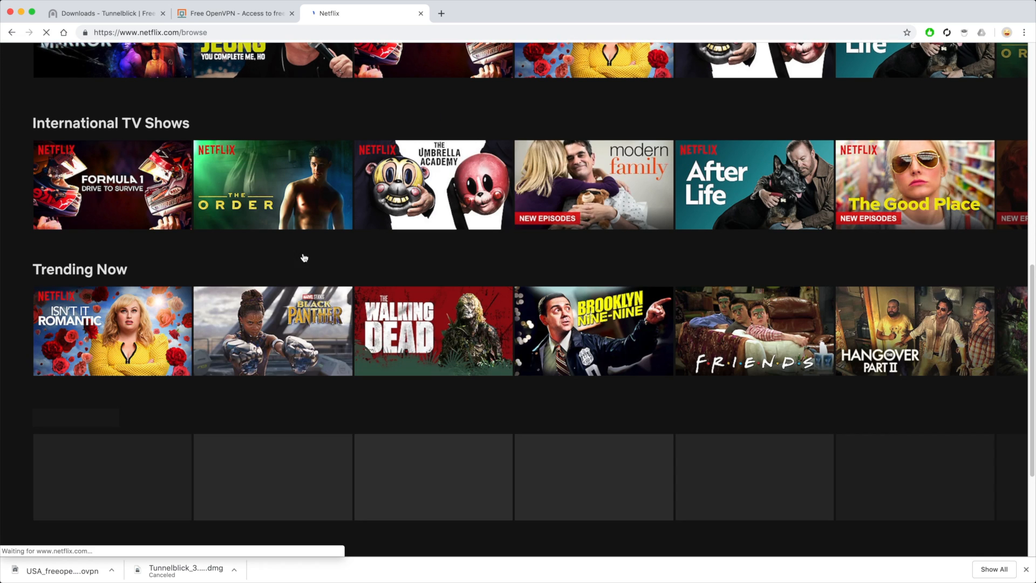
pyautogui.scroll(-3)
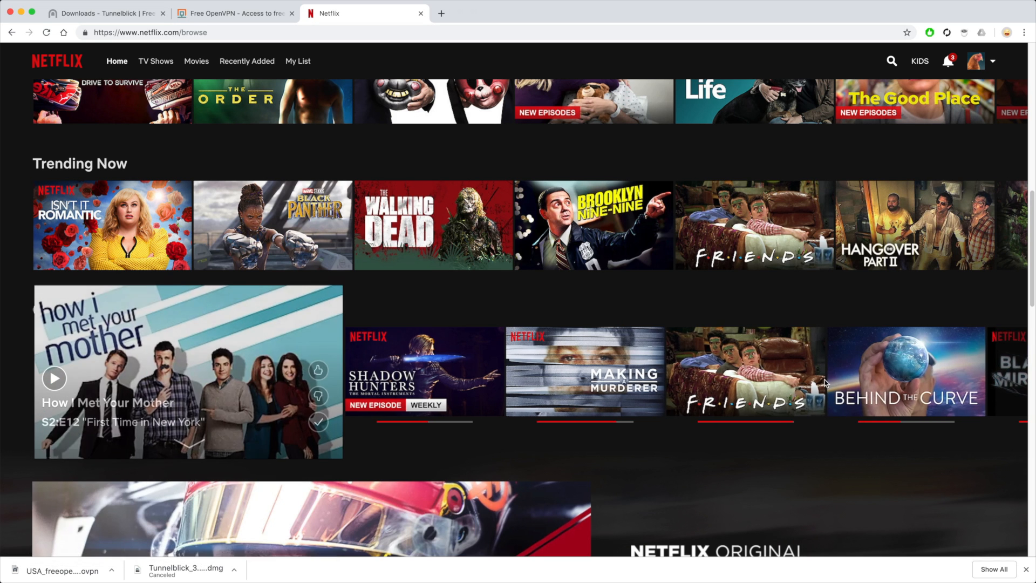
pyautogui.click(892, 61)
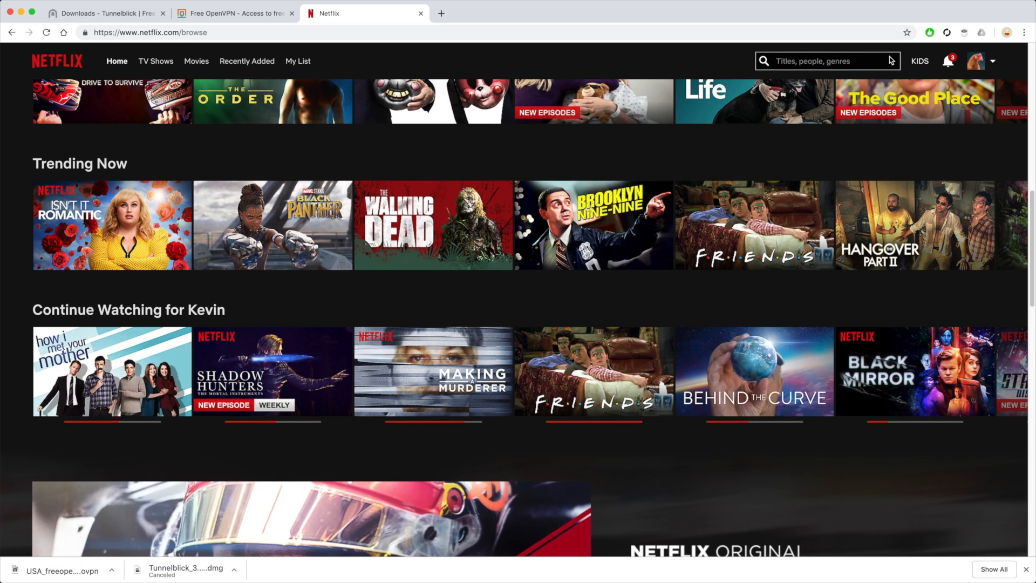
pyautogui.write('the')
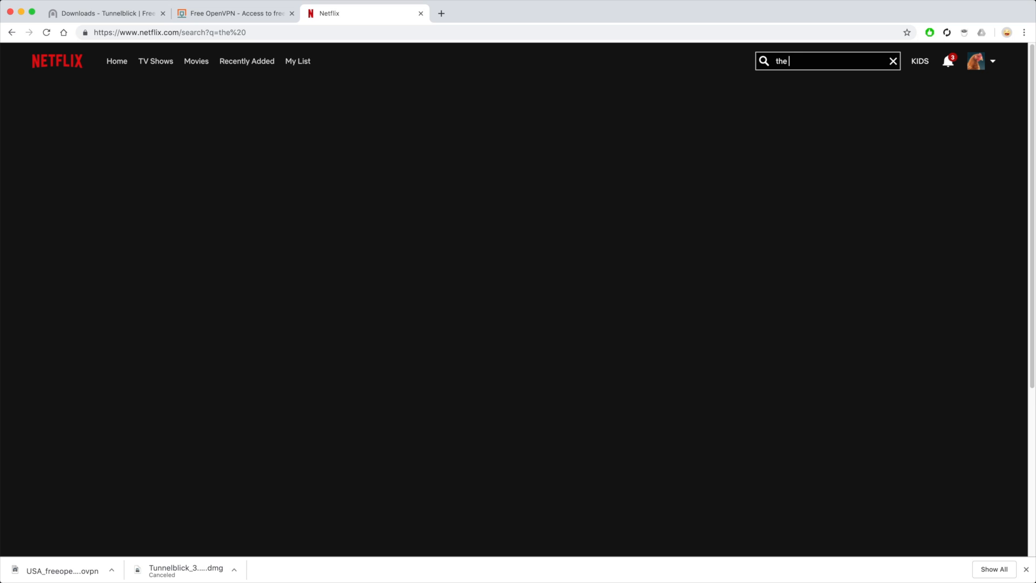
pyautogui.write('office')
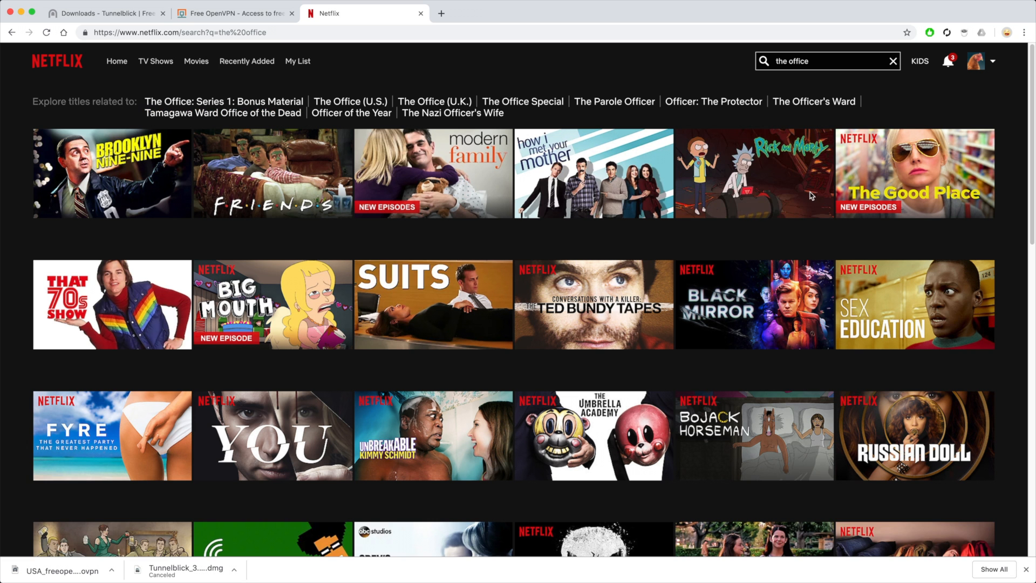
pyautogui.moveTo(694, 5)
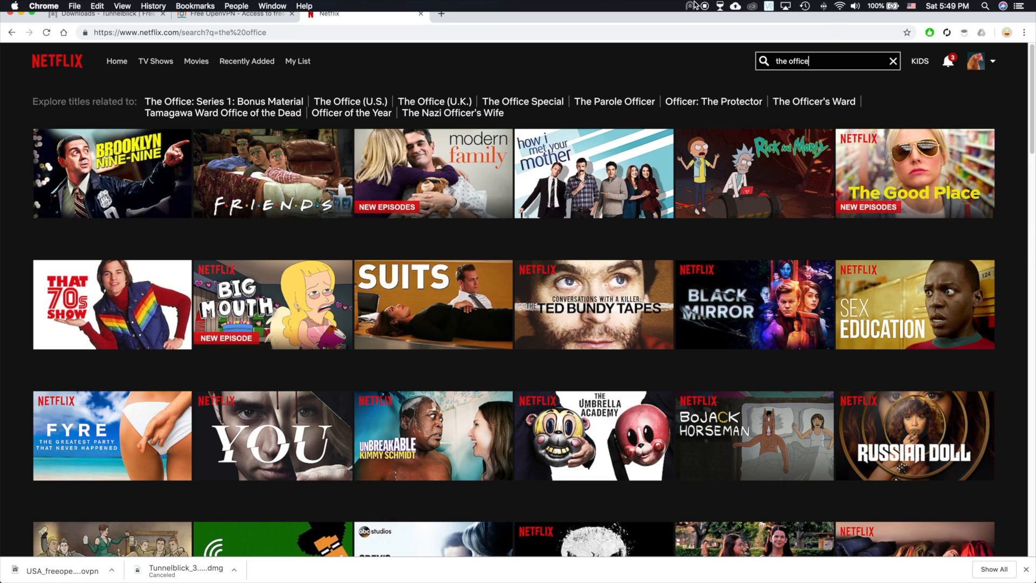
pyautogui.moveTo(722, 53)
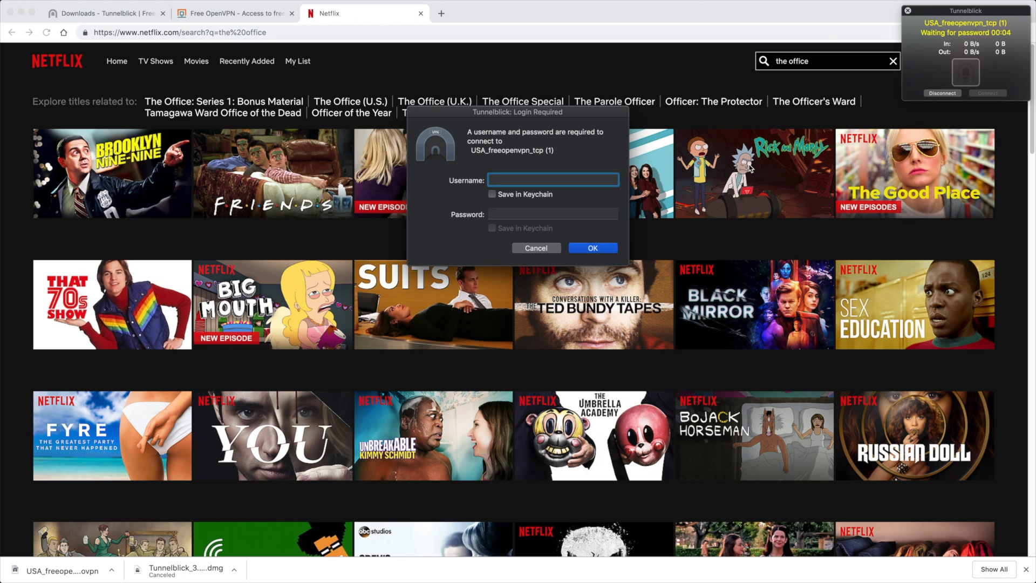
# - Log in with username freeopenvpn and the site's password, saving both in Keychain
pyautogui.click(235, 13)
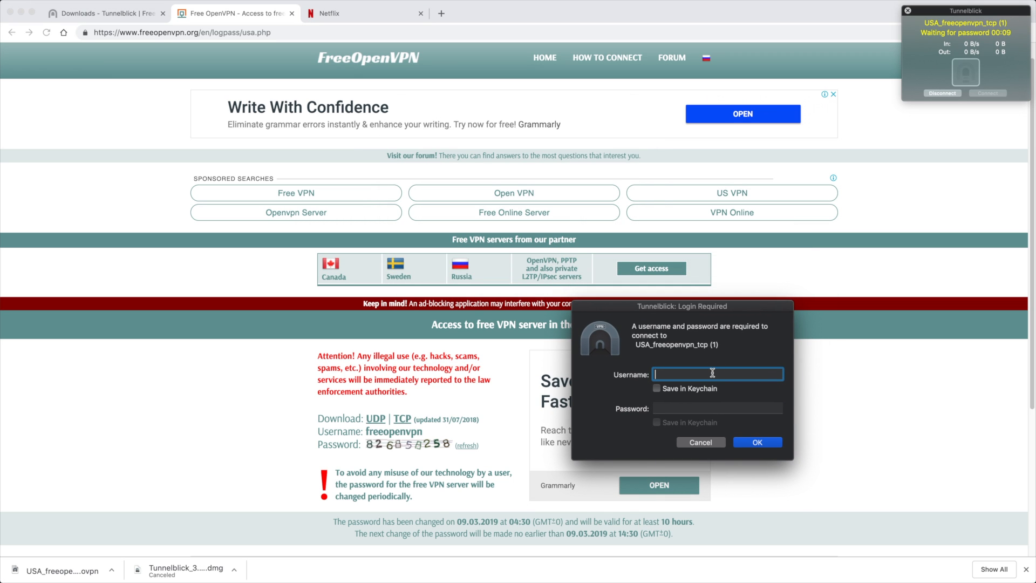
pyautogui.write('freeopenvpn')
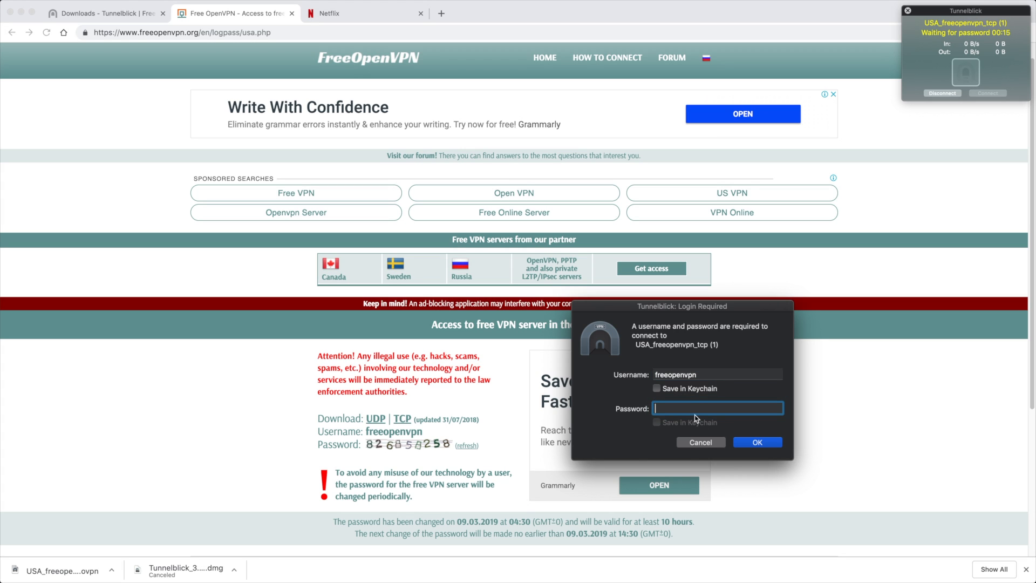
pyautogui.click(657, 388)
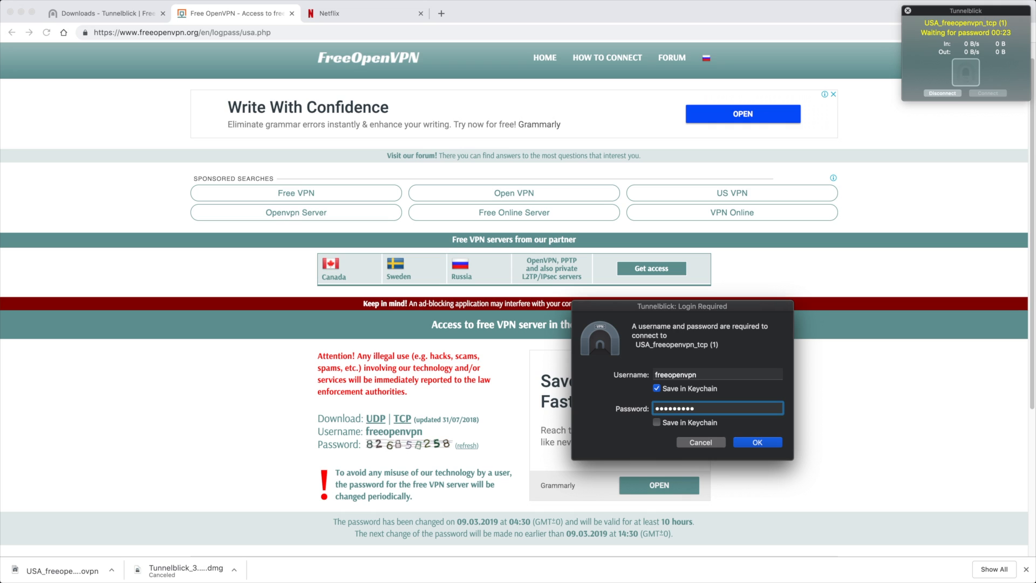
pyautogui.click(657, 422)
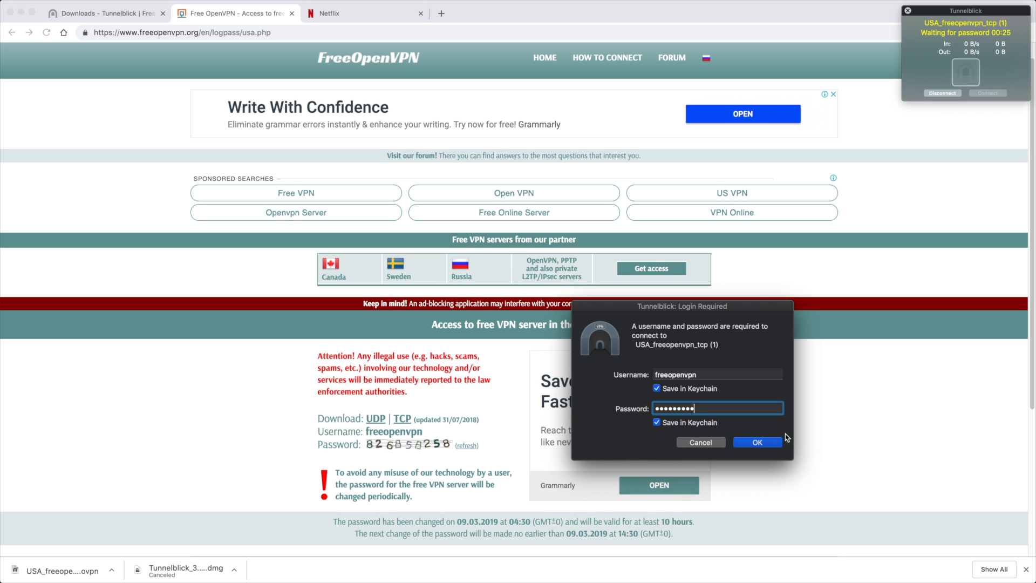
pyautogui.click(756, 442)
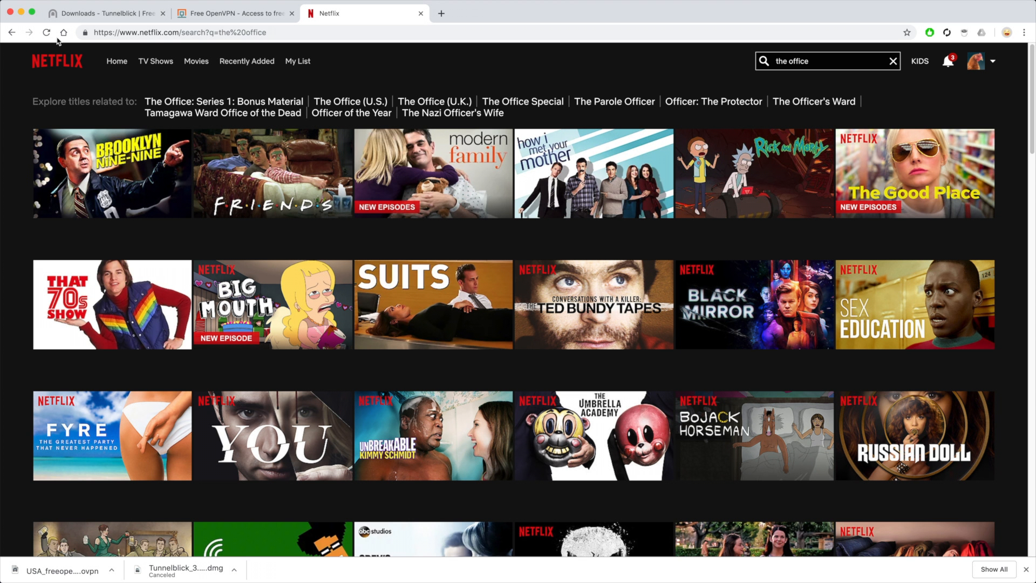
# - Reload the results and play The Office (U.S.), season 9 episode 20 'Paper Airplane'
pyautogui.click(46, 32)
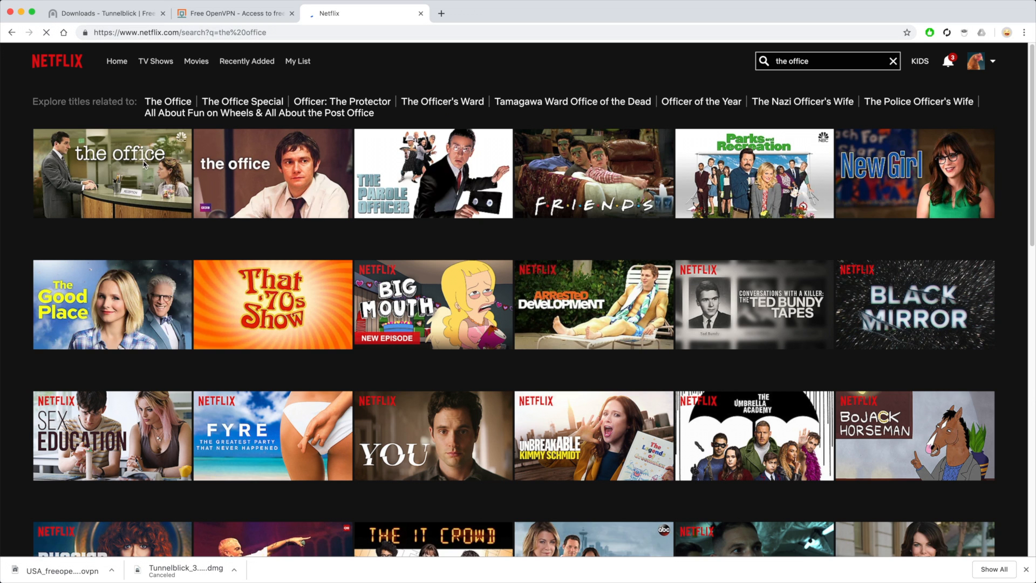
pyautogui.click(112, 173)
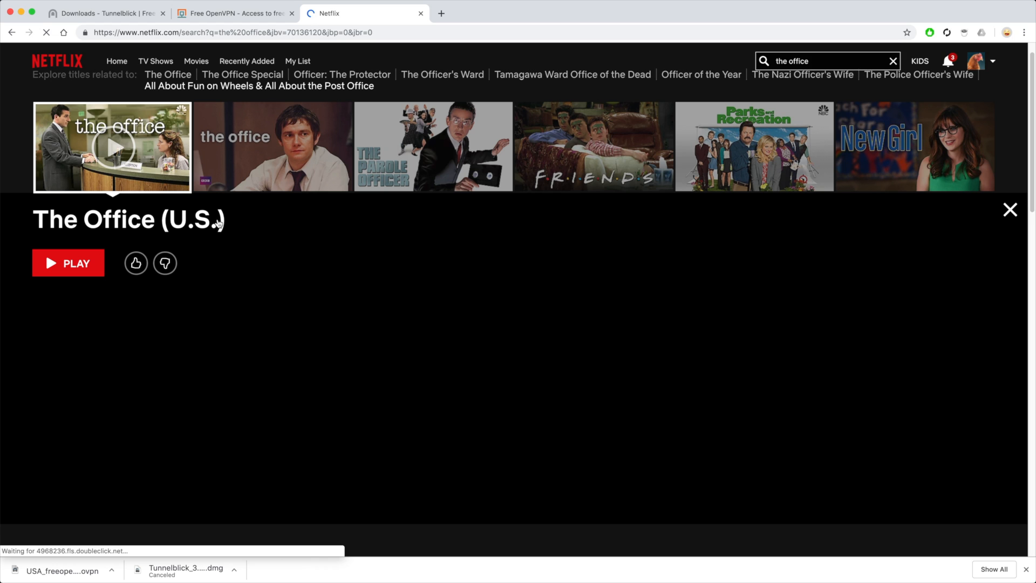
pyautogui.click(68, 263)
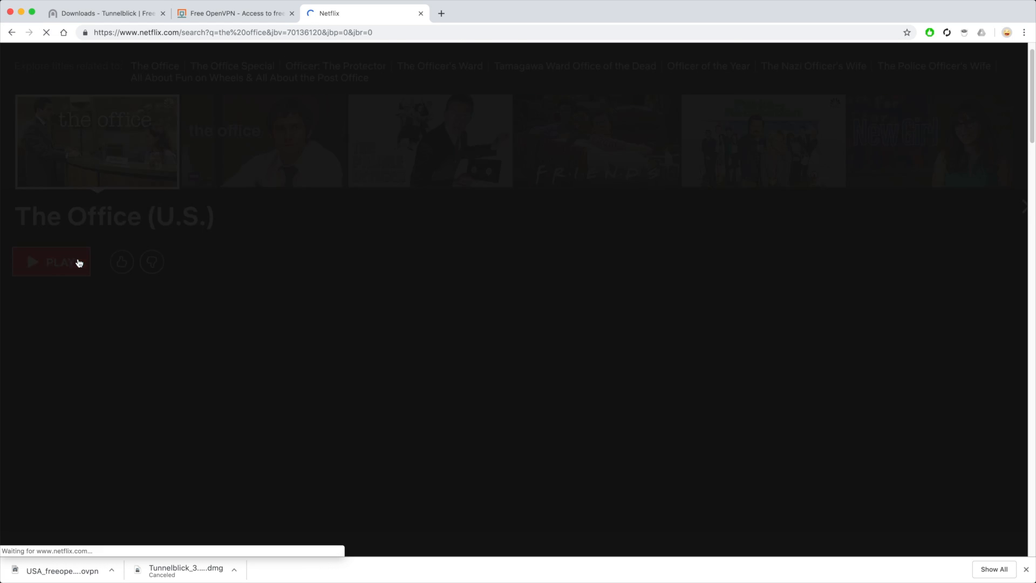
pyautogui.click(51, 261)
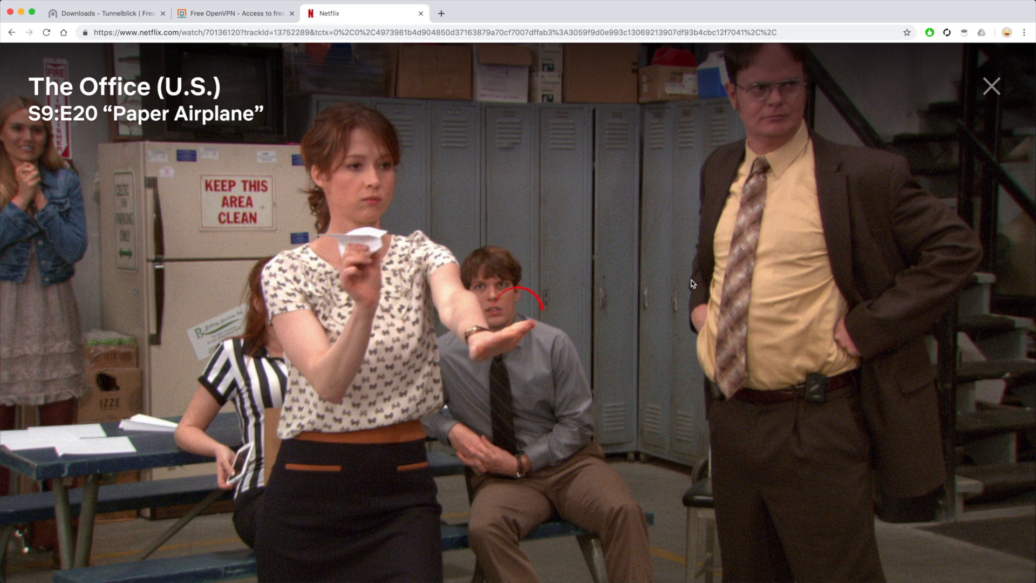
pyautogui.moveTo(576, 259)
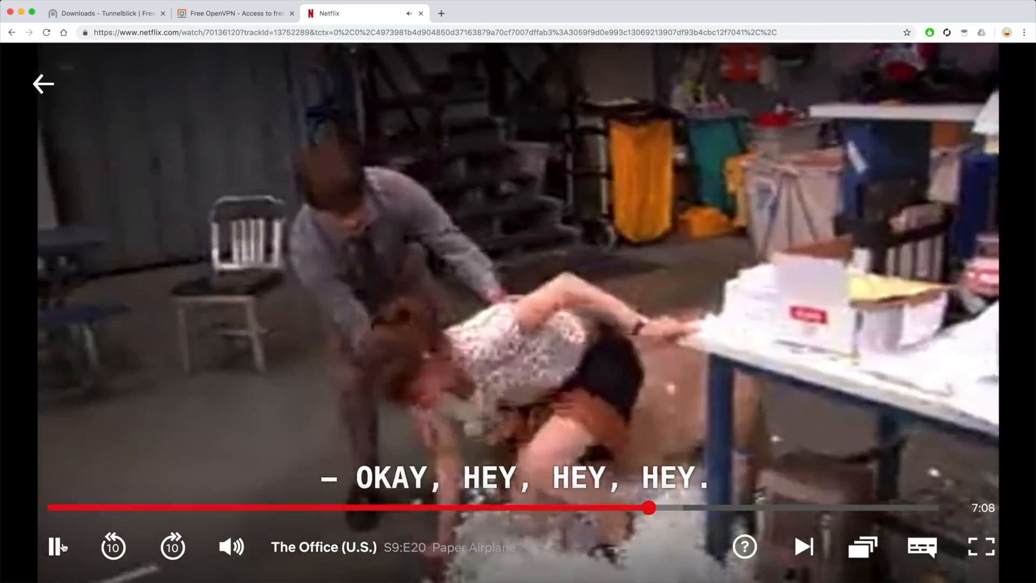
# - Pause the Paper Airplane episode at 7:08 using the player's pause button
pyautogui.click(58, 546)
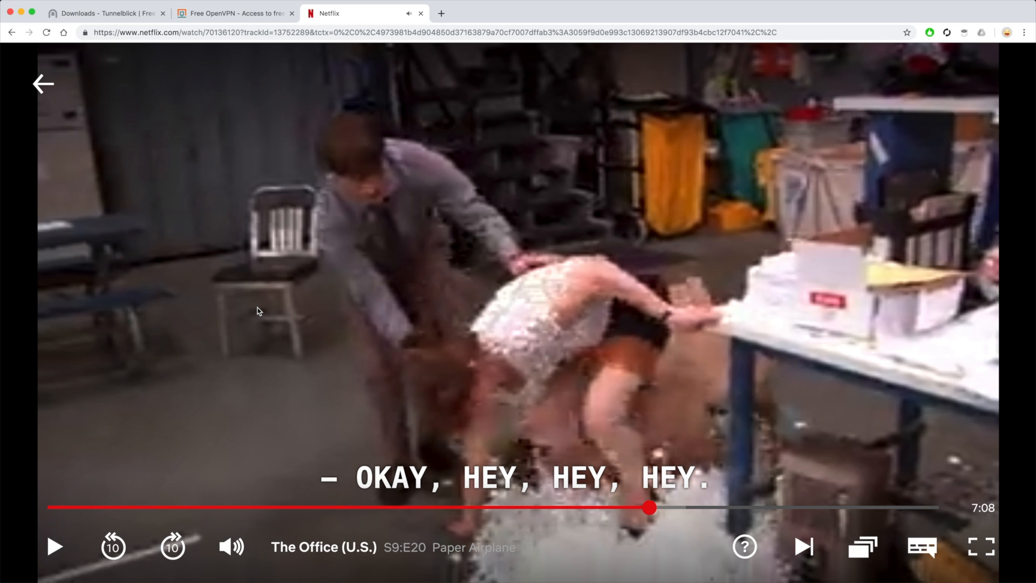
pyautogui.moveTo(850, 398)
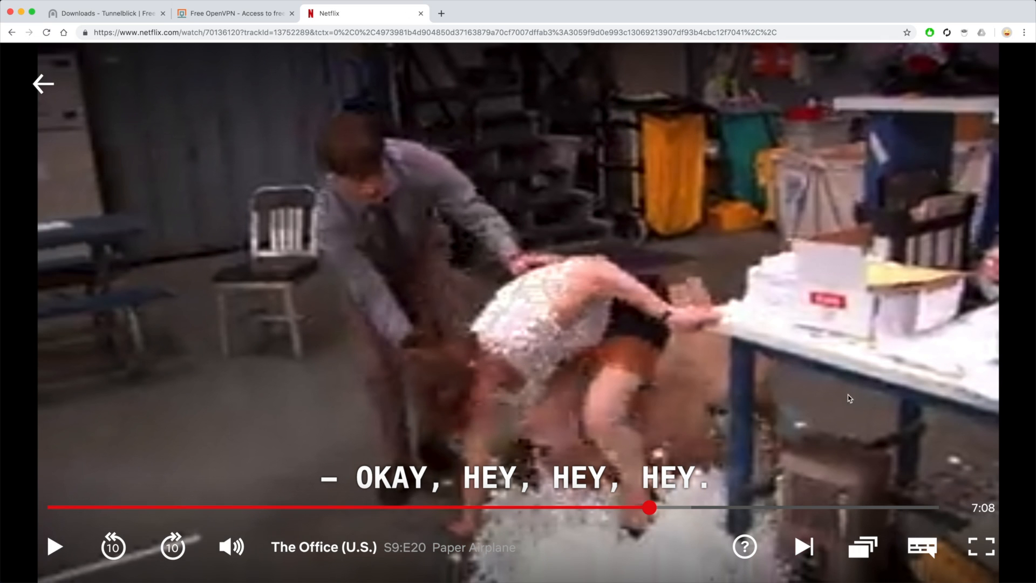
pyautogui.moveTo(402, 173)
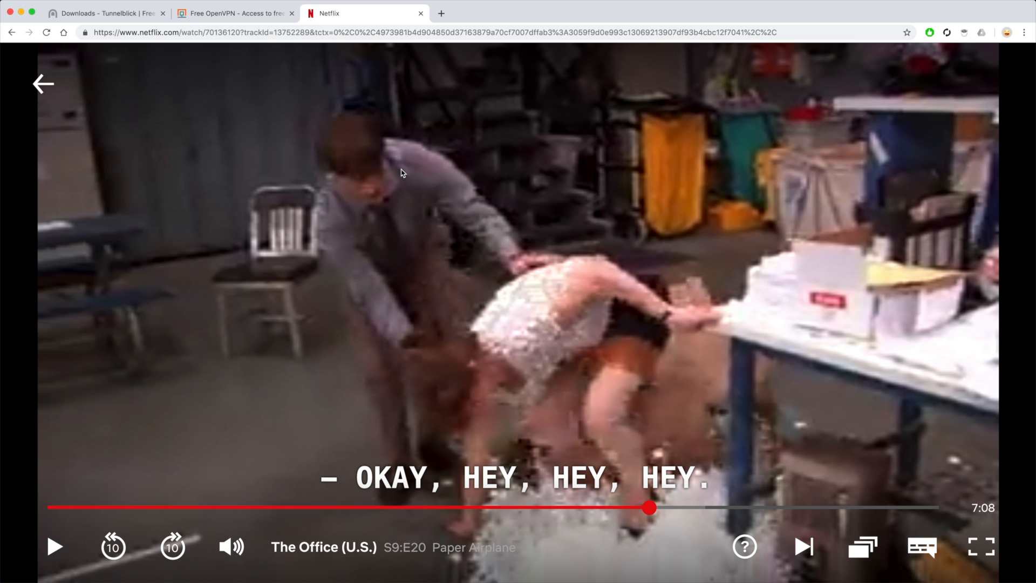
pyautogui.moveTo(436, 102)
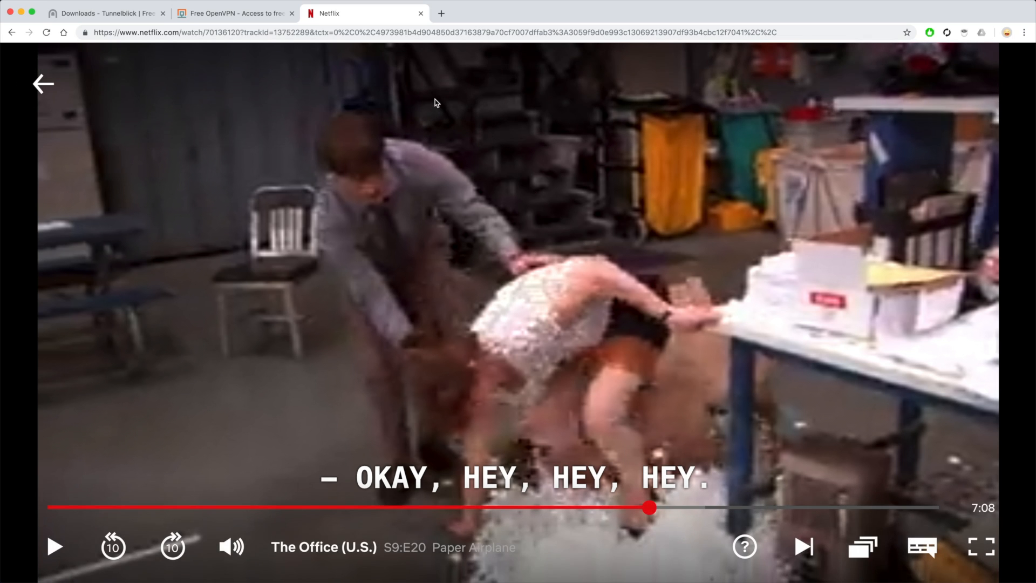
pyautogui.moveTo(428, 26)
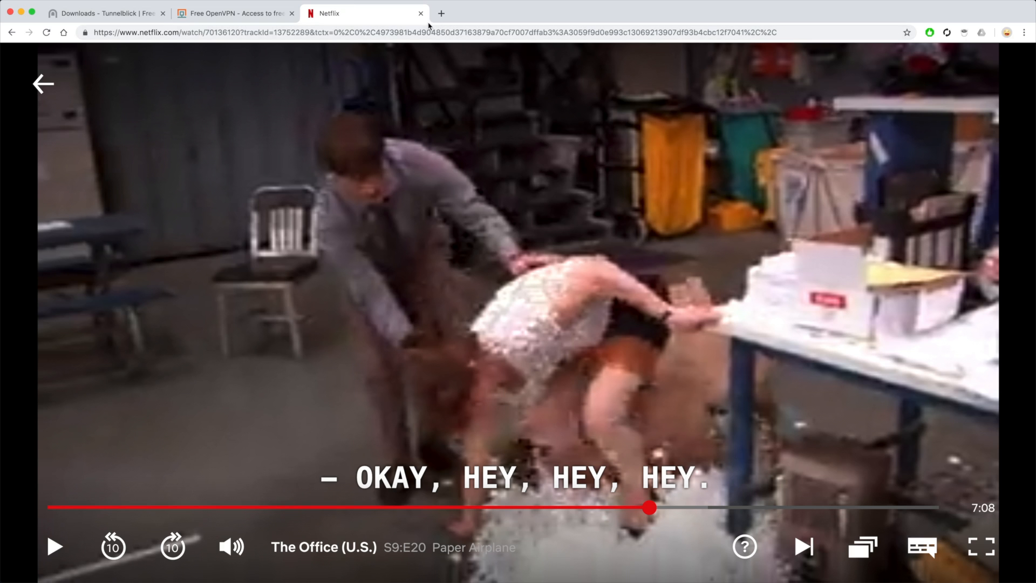
pyautogui.moveTo(703, 57)
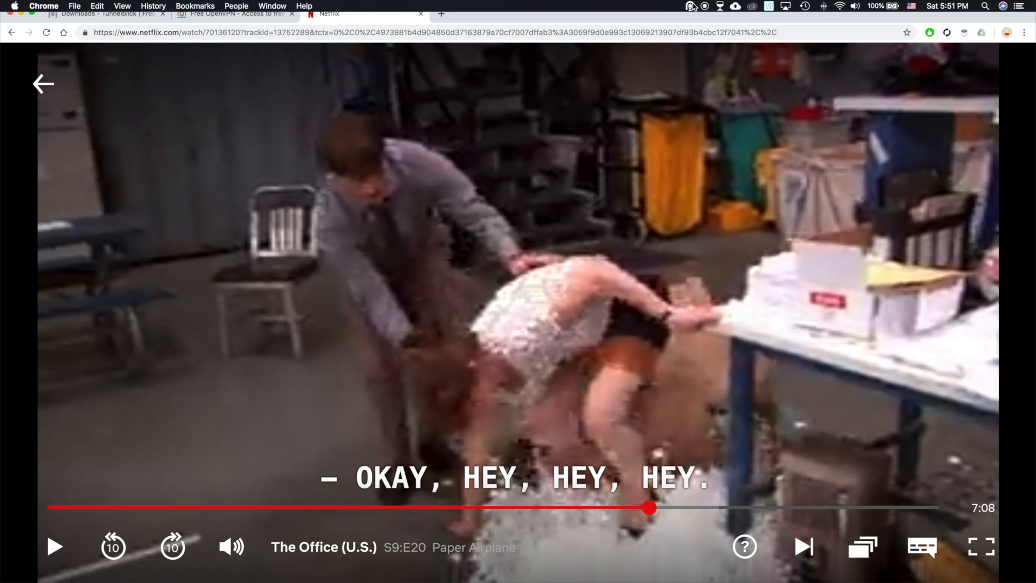
pyautogui.click(691, 6)
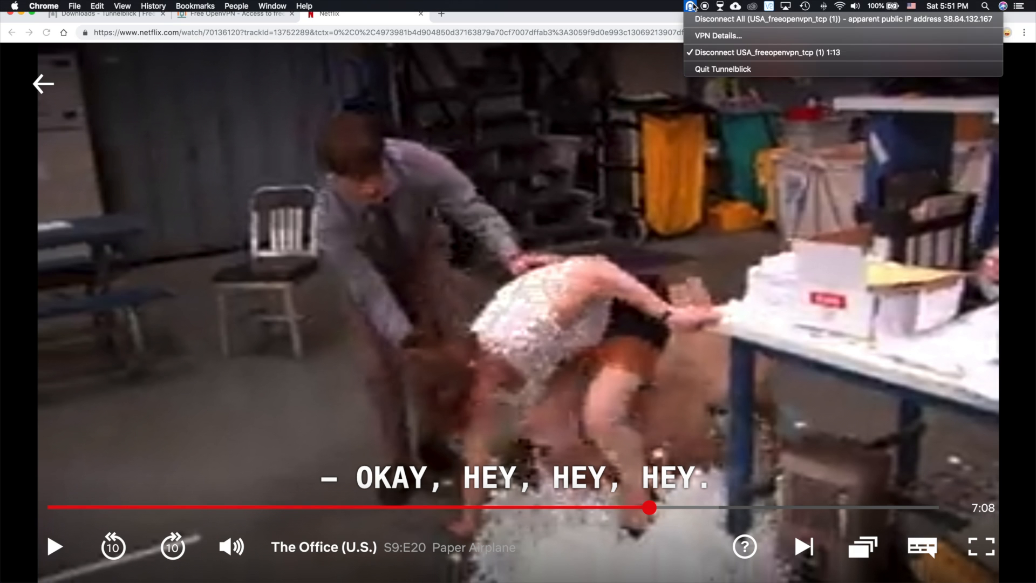
pyautogui.moveTo(766, 52)
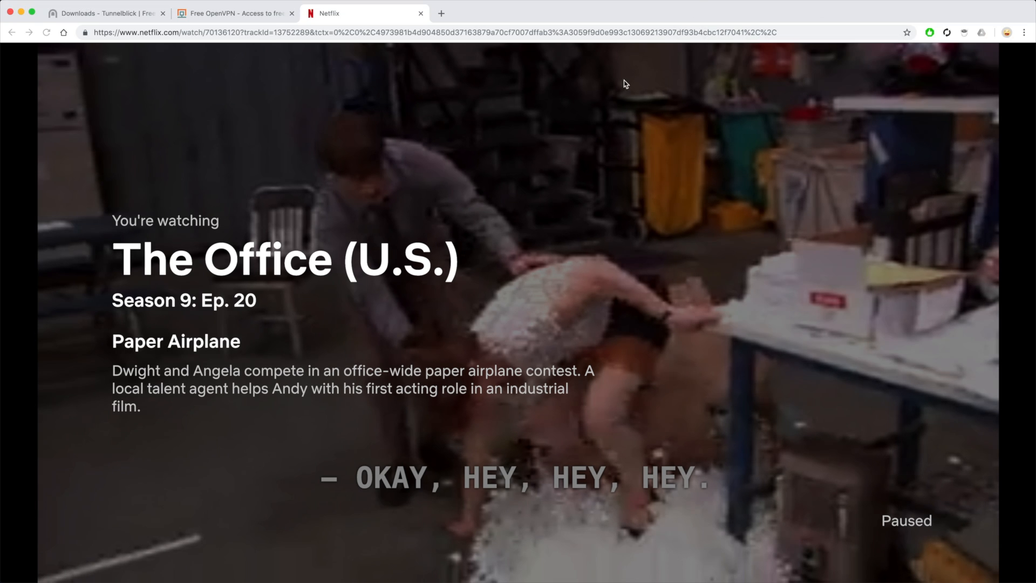
pyautogui.click(690, 6)
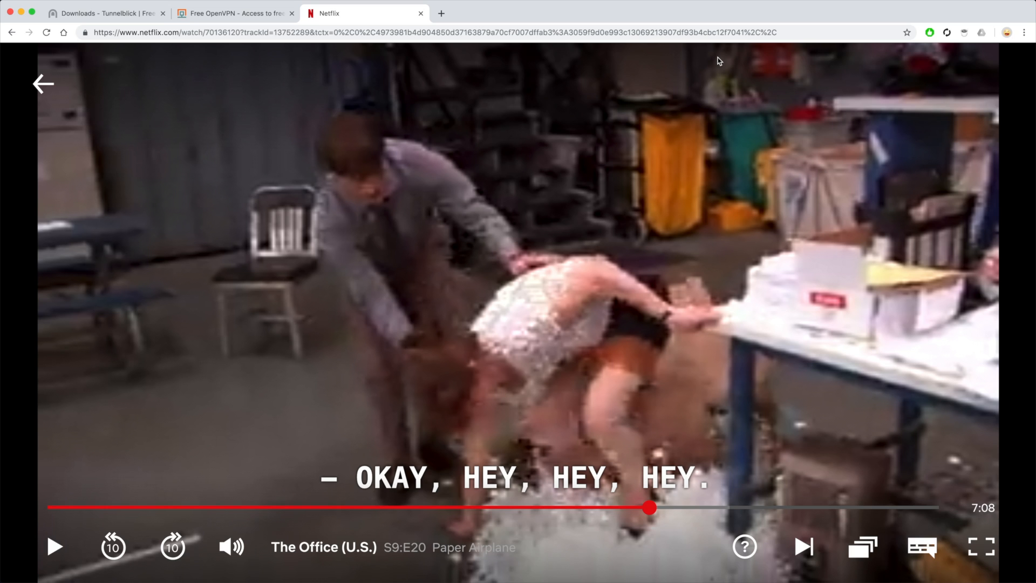
pyautogui.moveTo(696, 119)
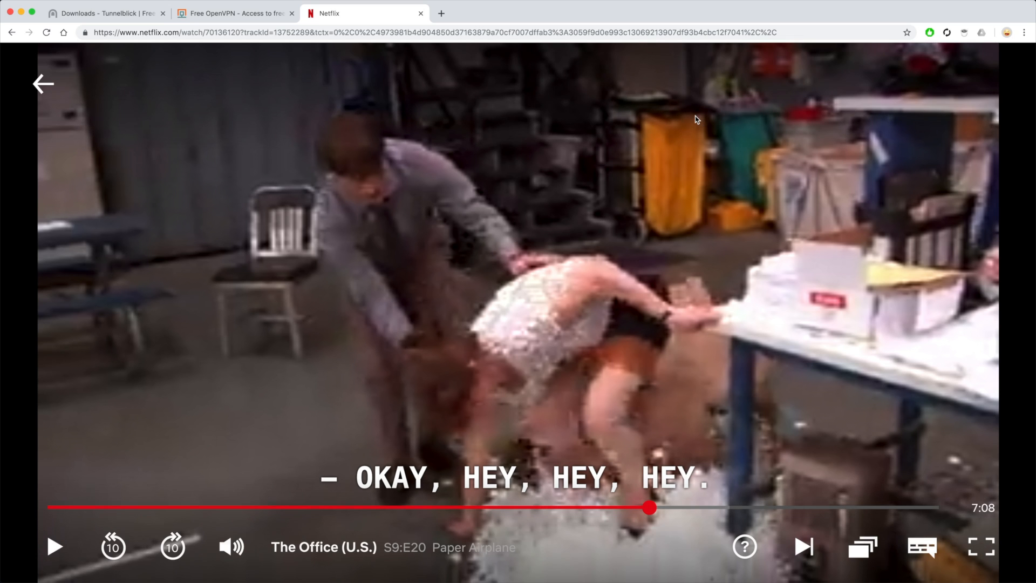